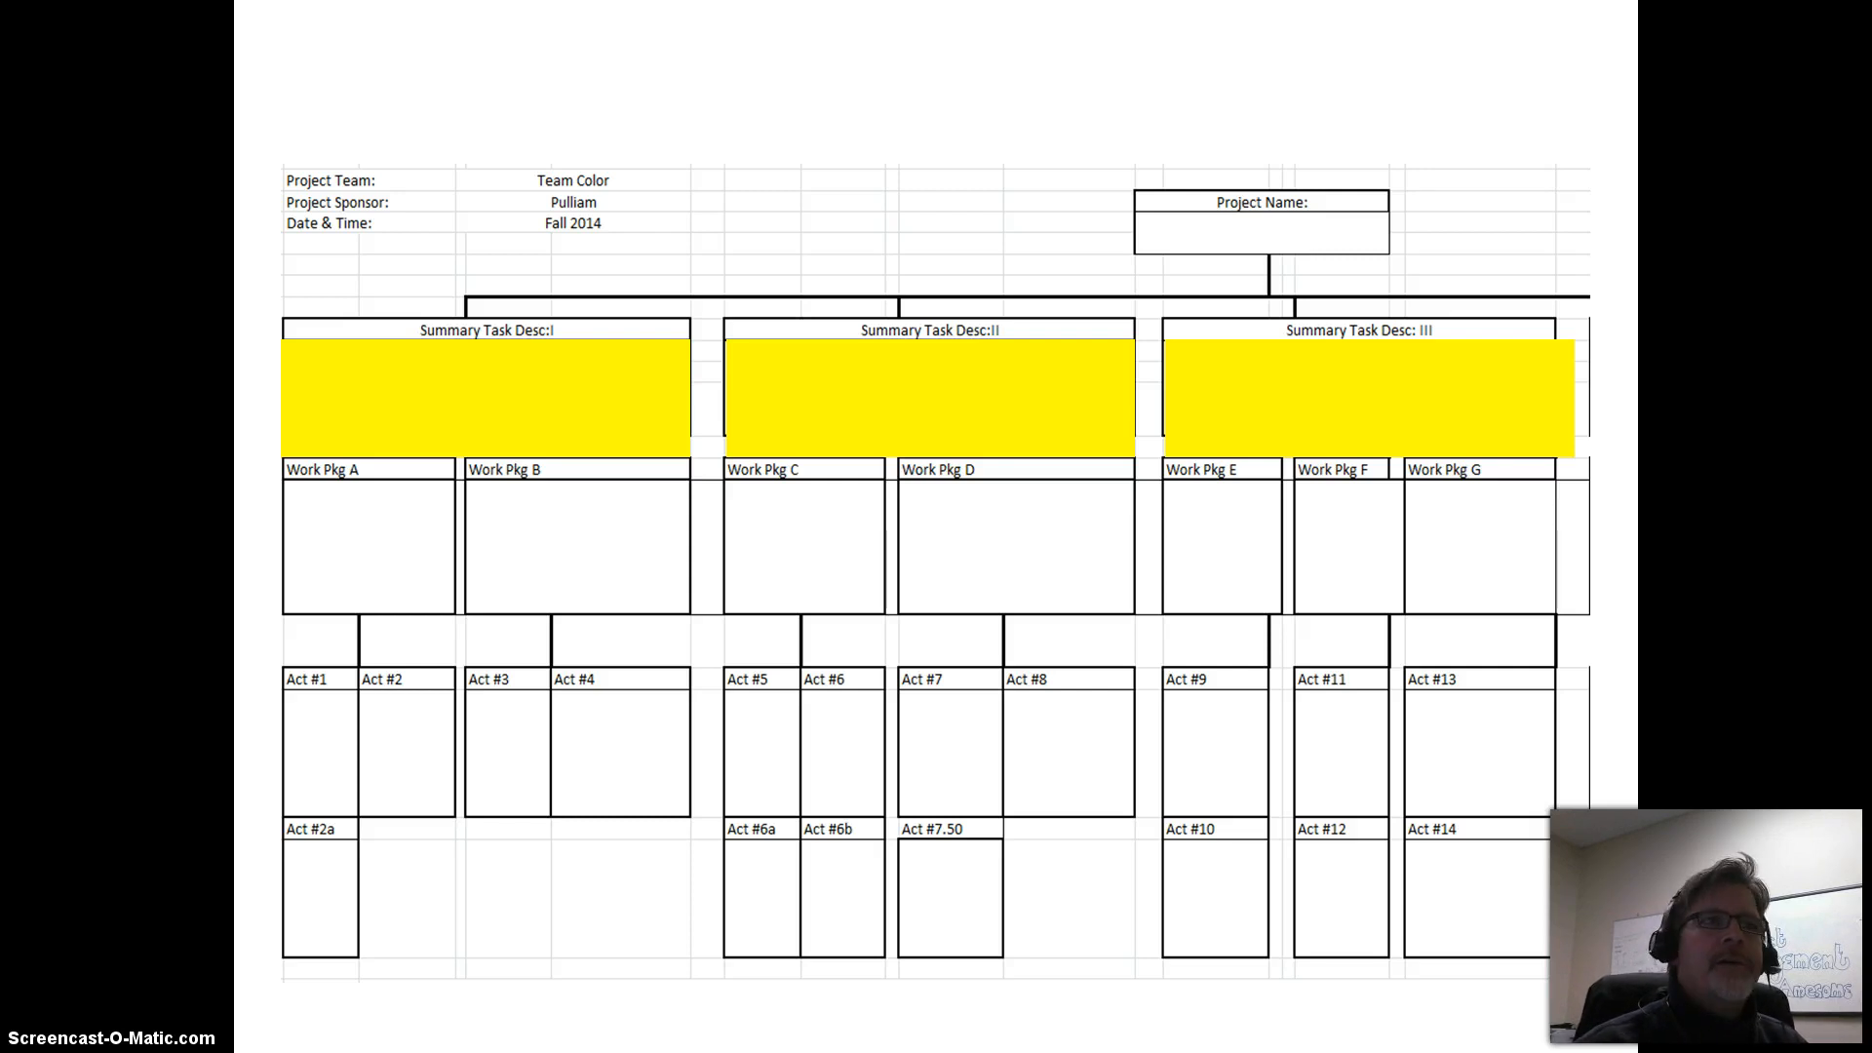
{"action": "type", "text": "Automobile"}
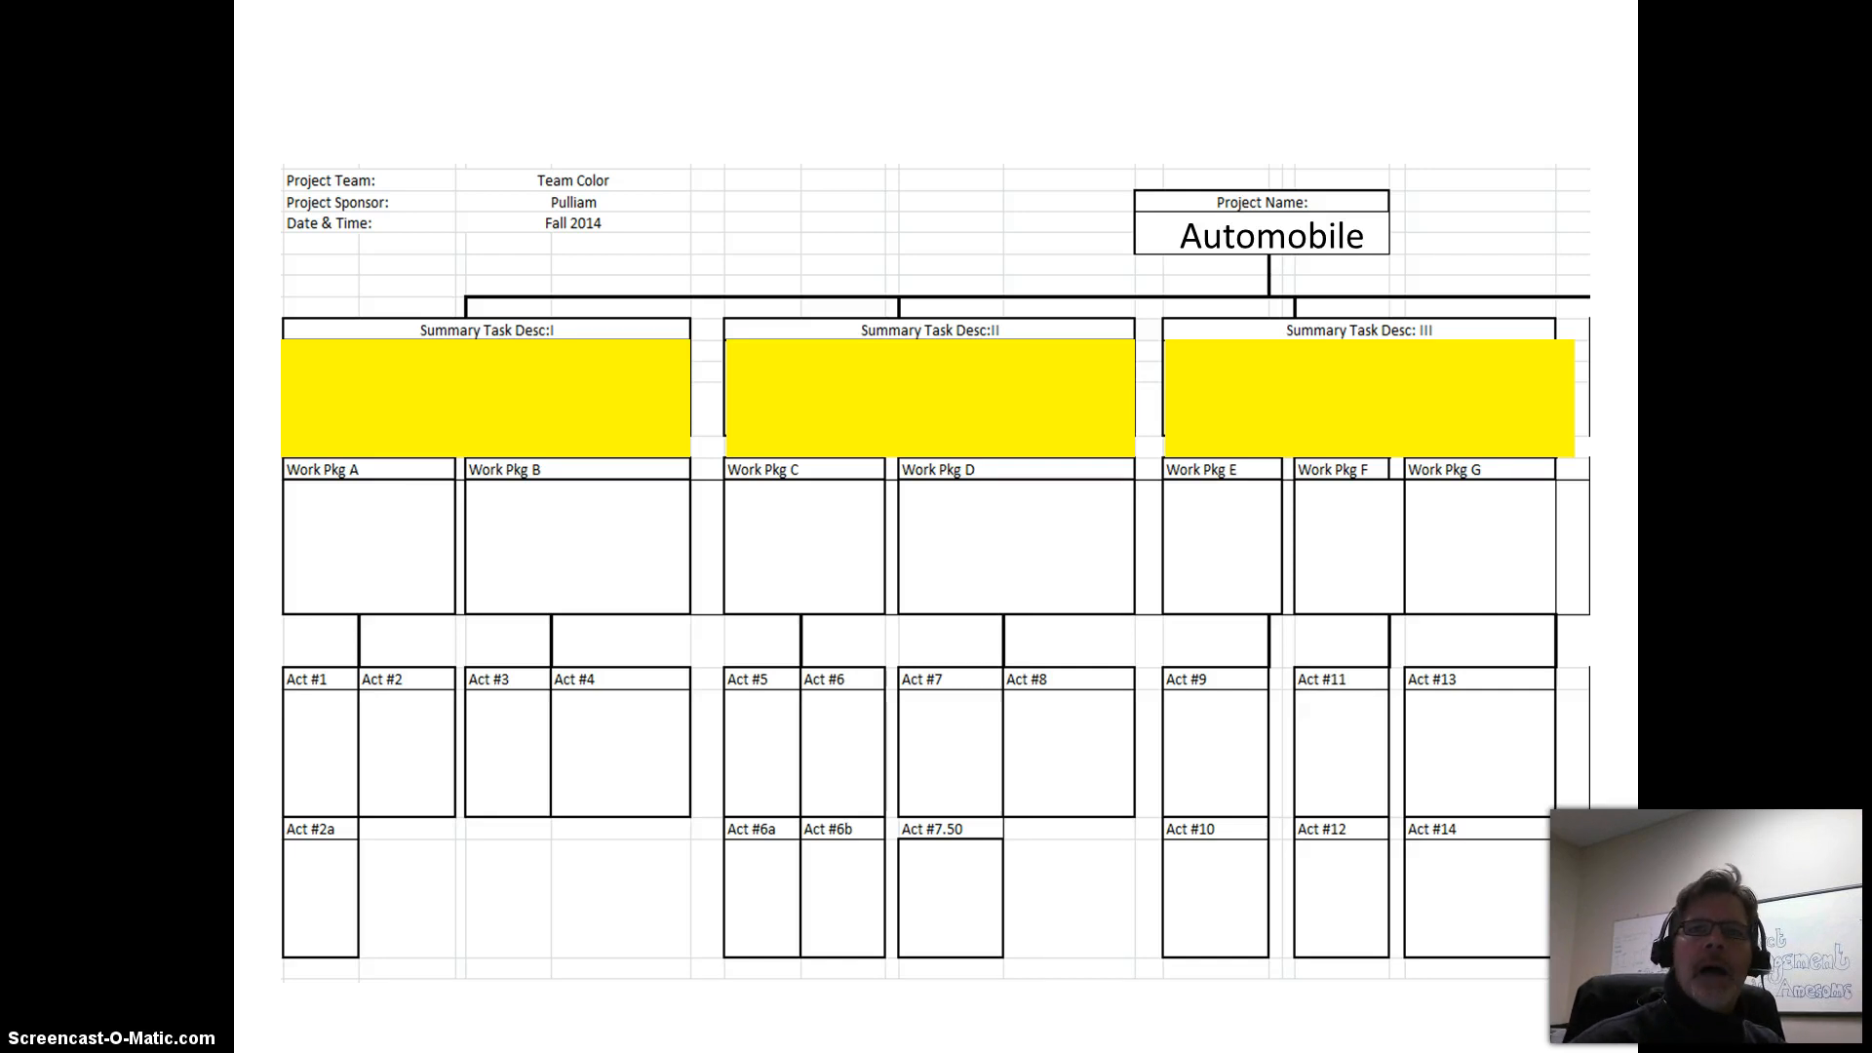
{"action": "type", "text": "Engine"}
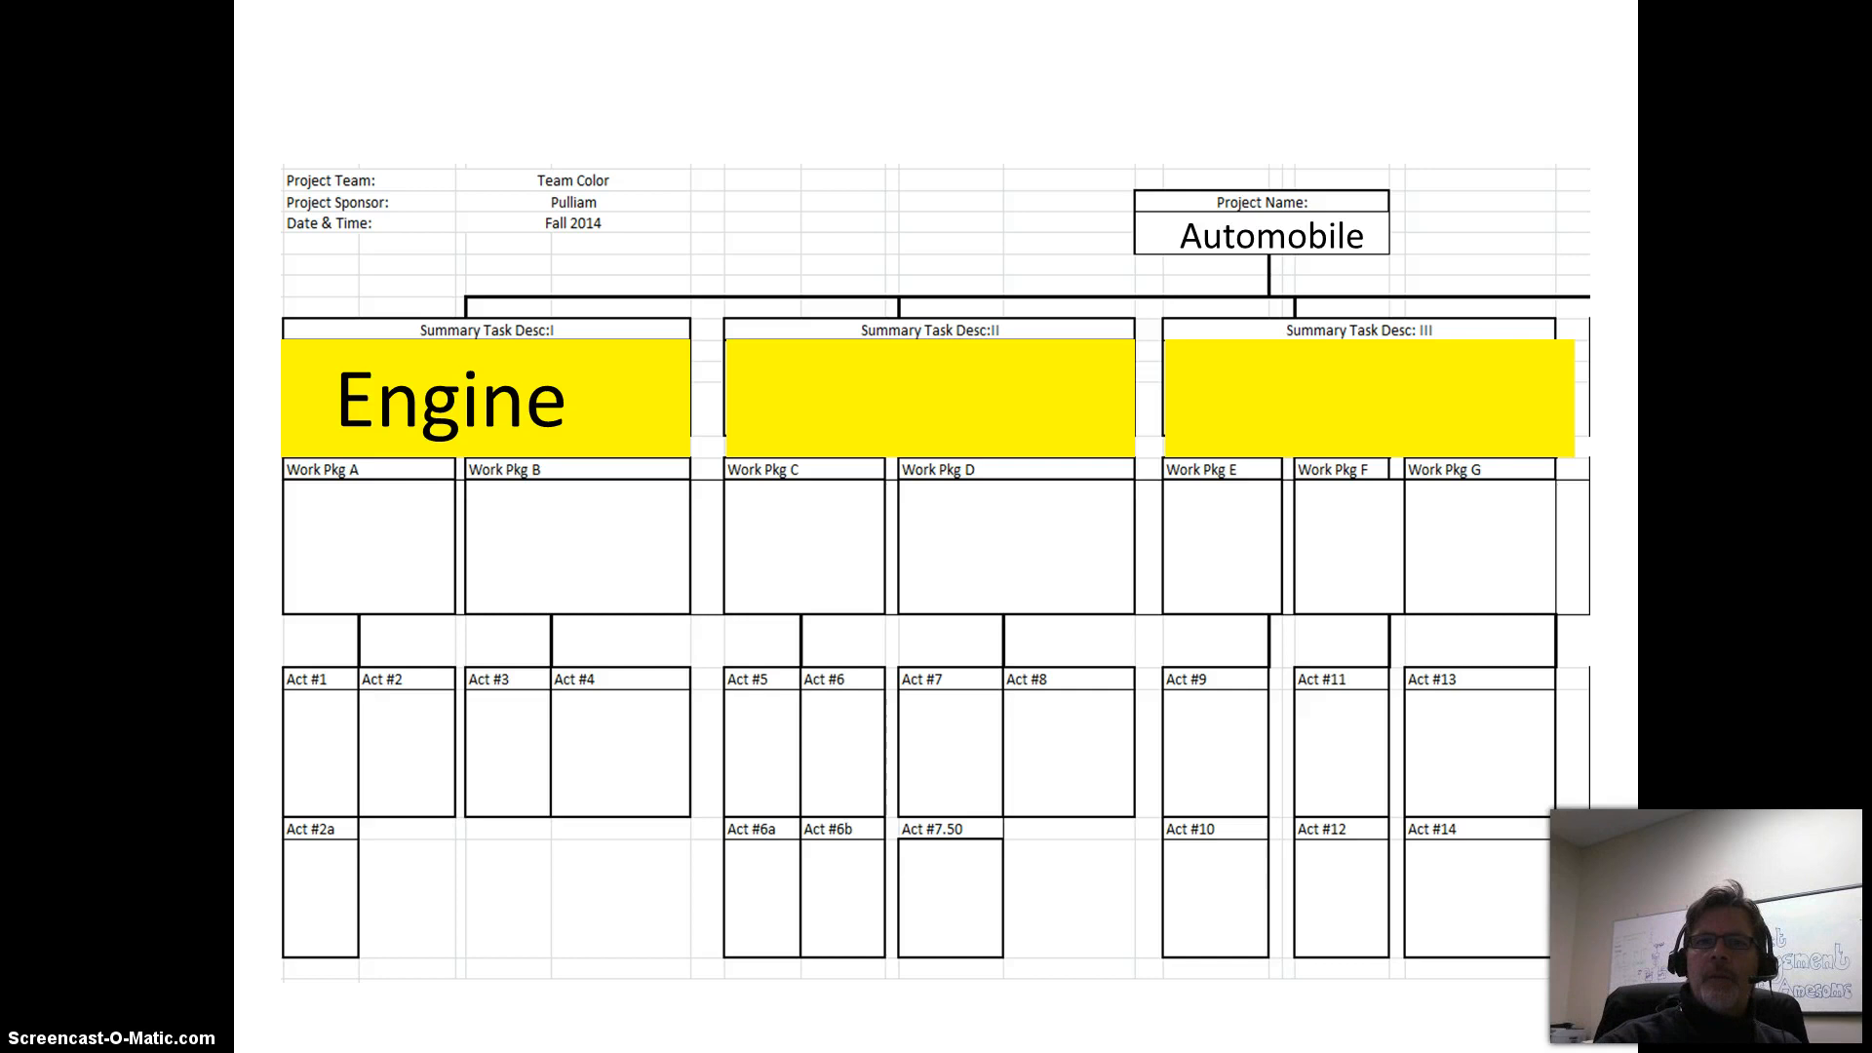
{"action": "type", "text": "Tires"}
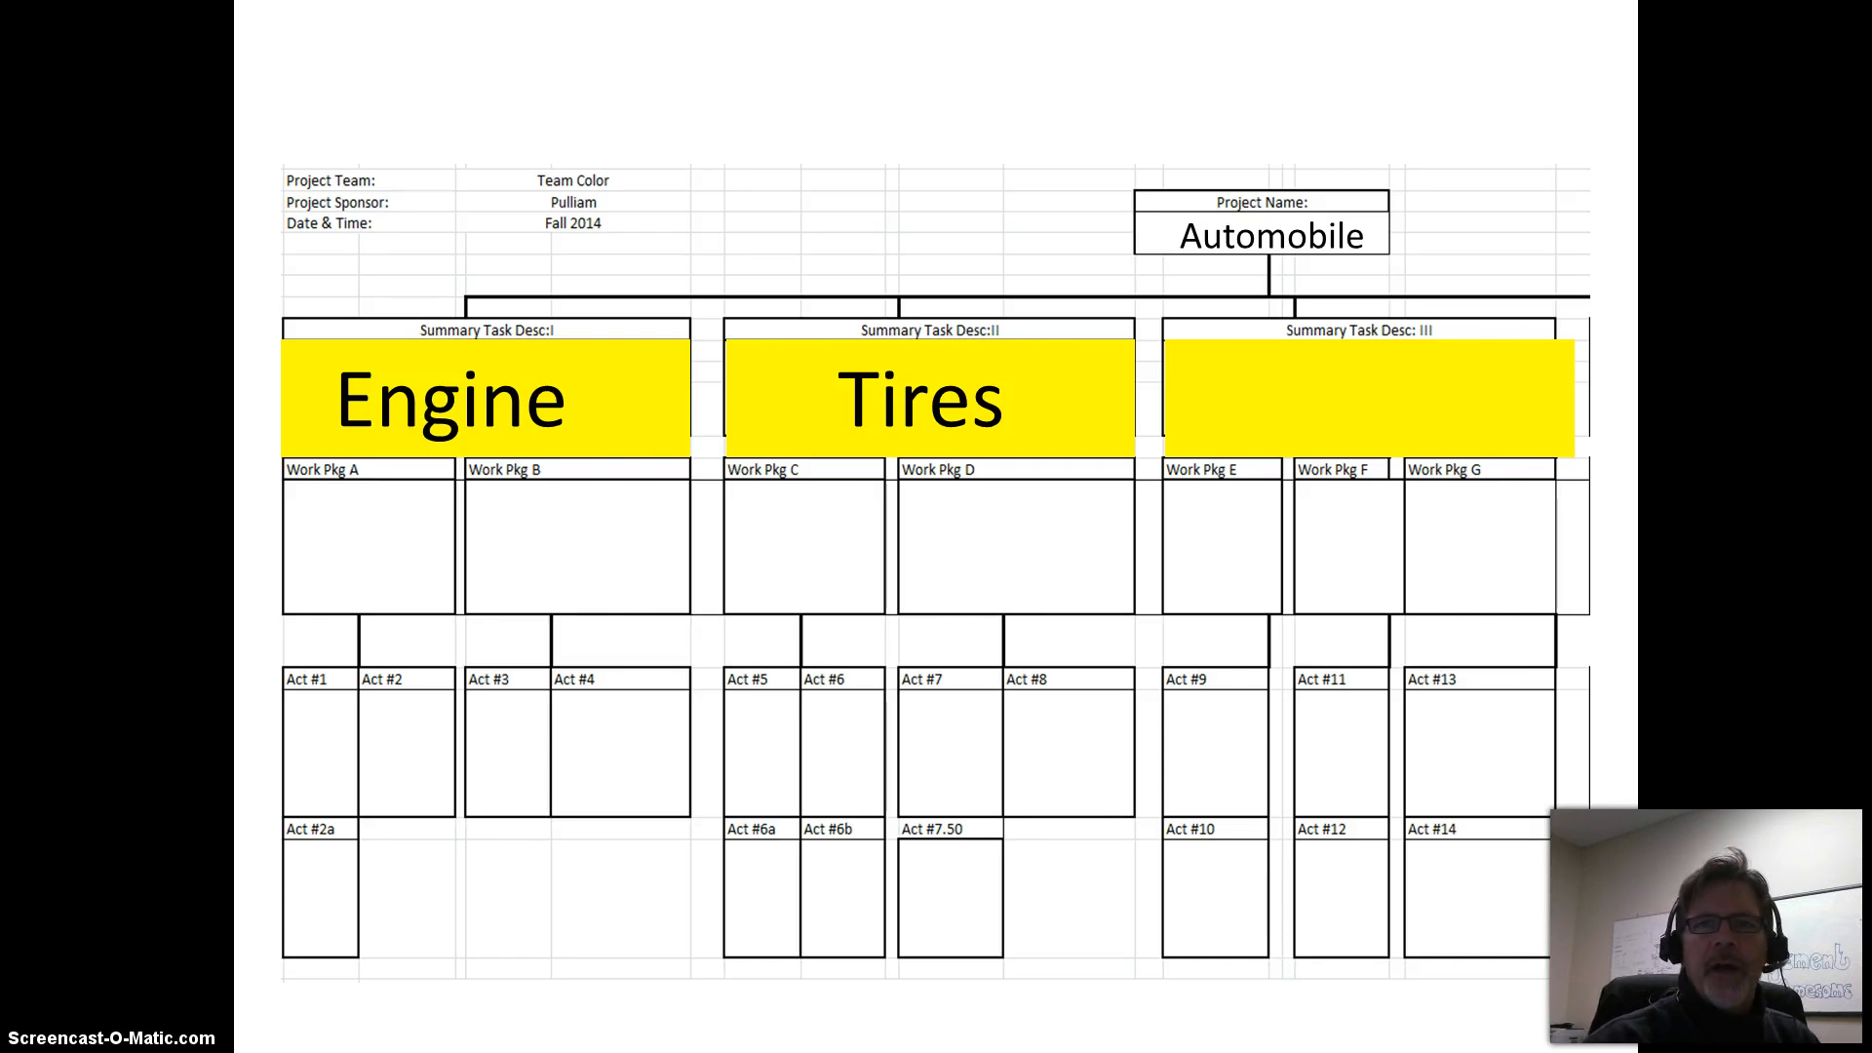
{"action": "type", "text": "Body"}
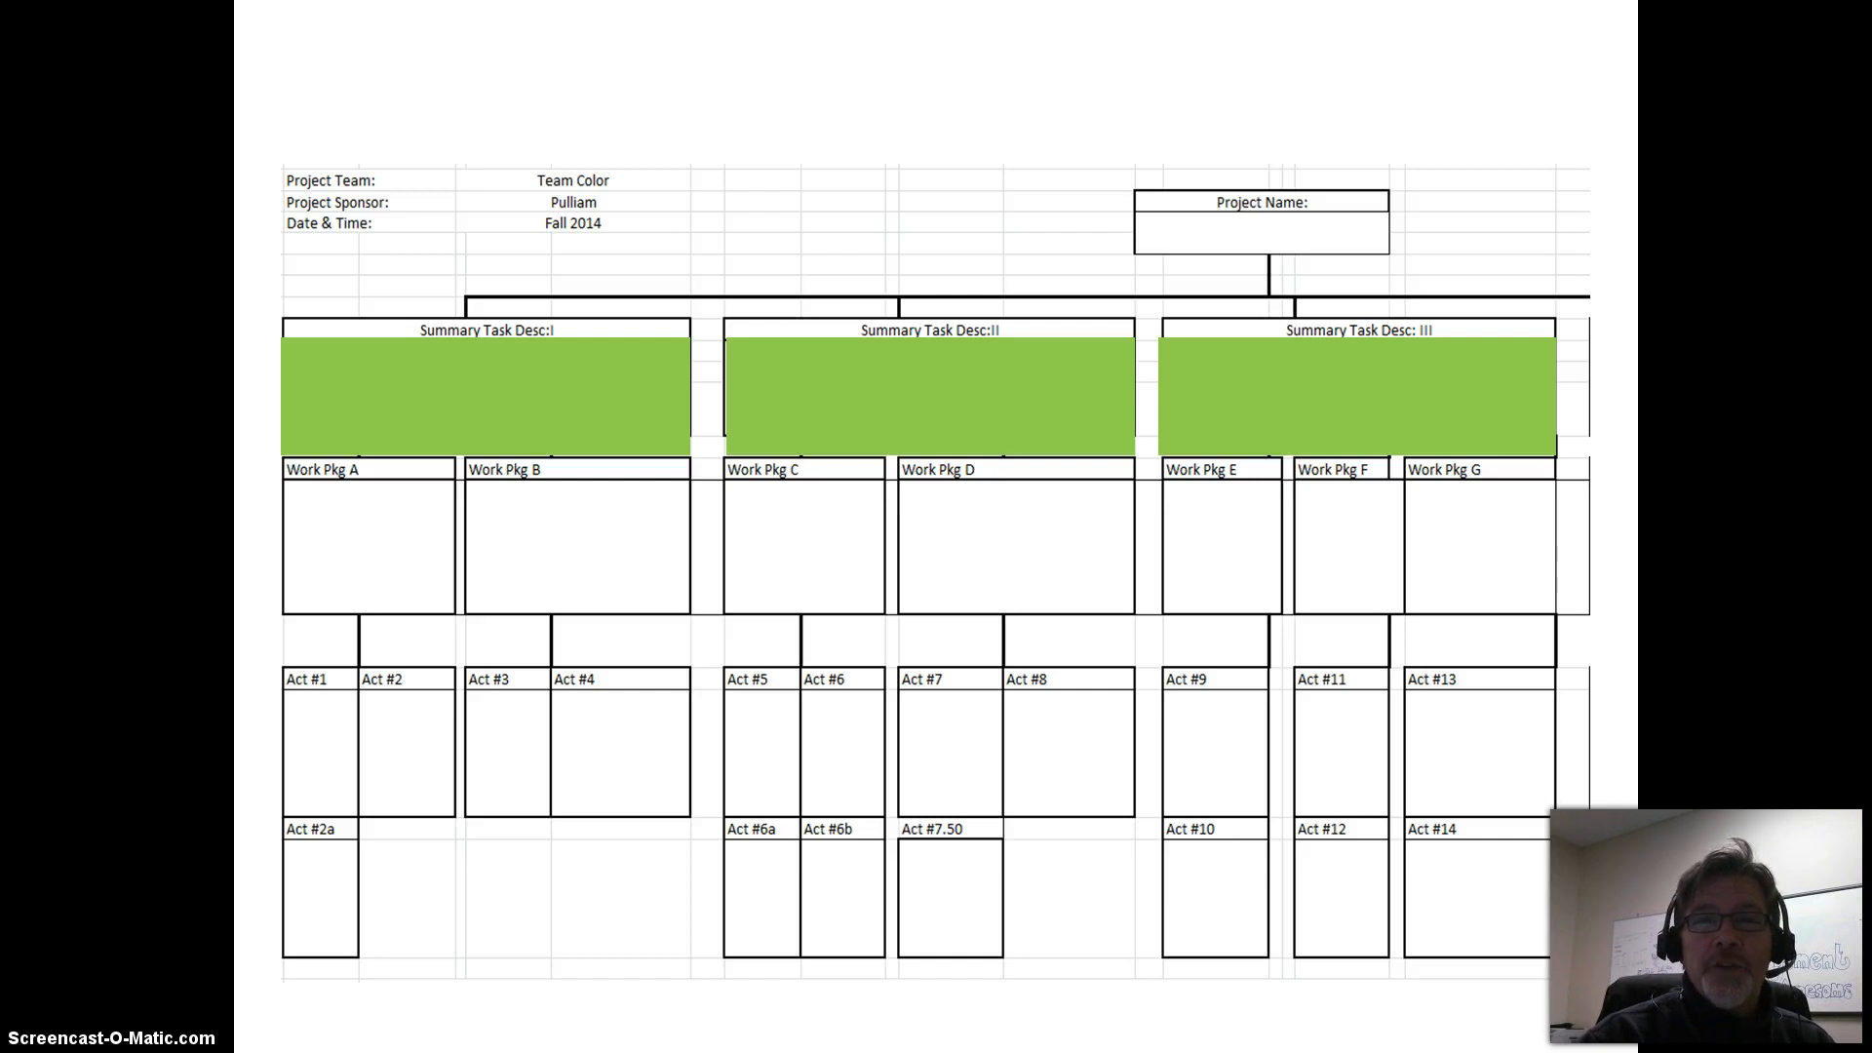
{"action": "type", "text": "Frankenstein"}
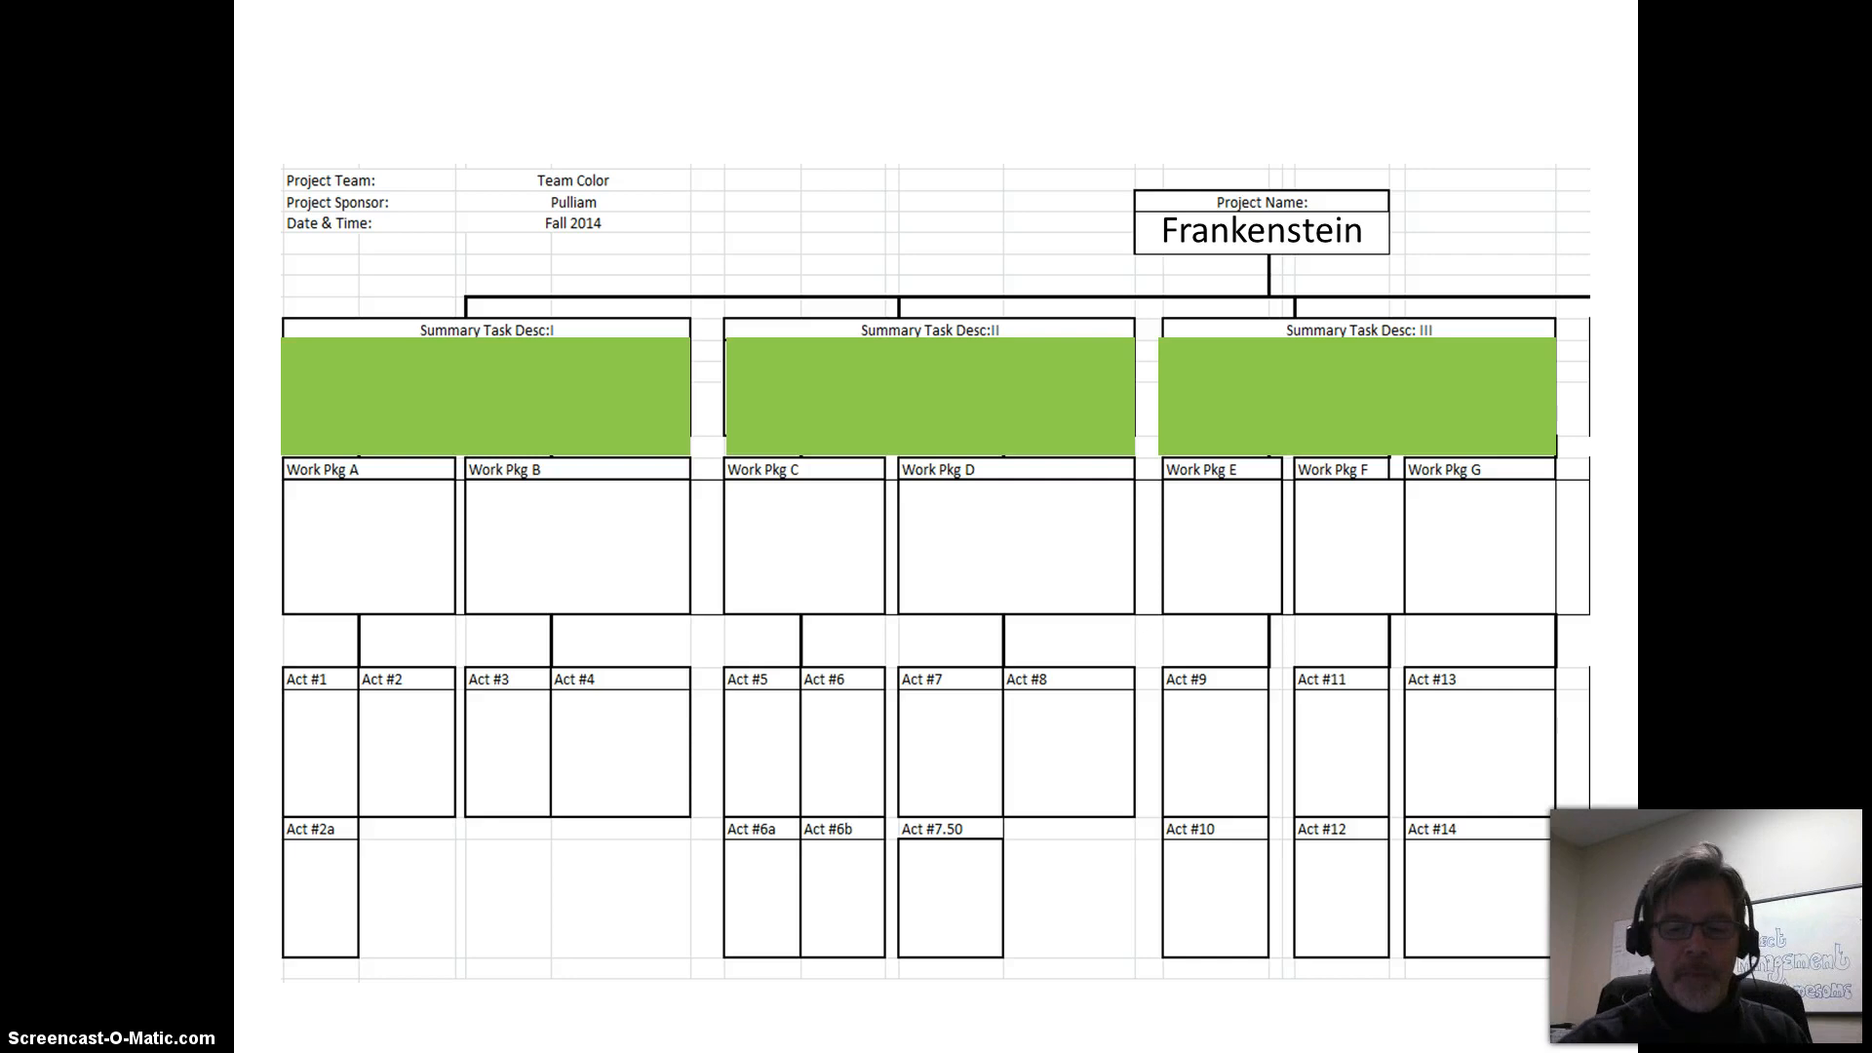
{"action": "type", "text": "Head"}
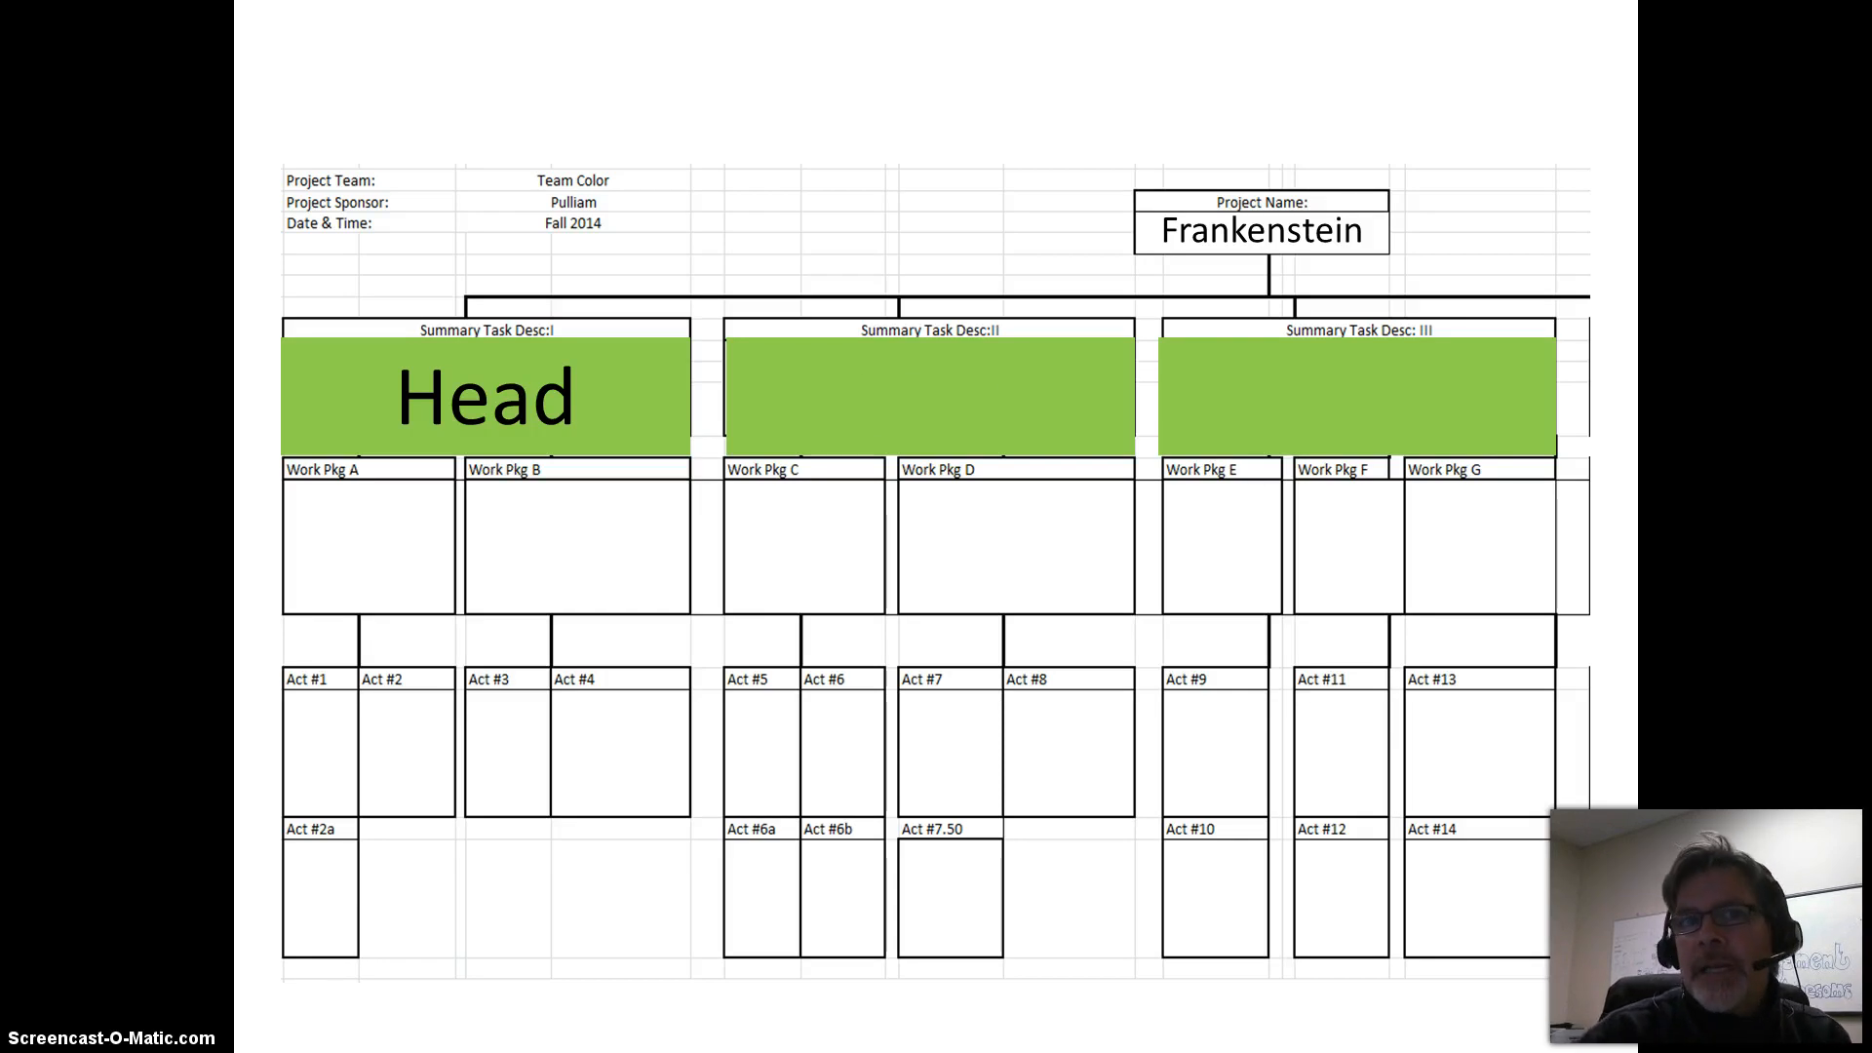
{"action": "type", "text": "Torso"}
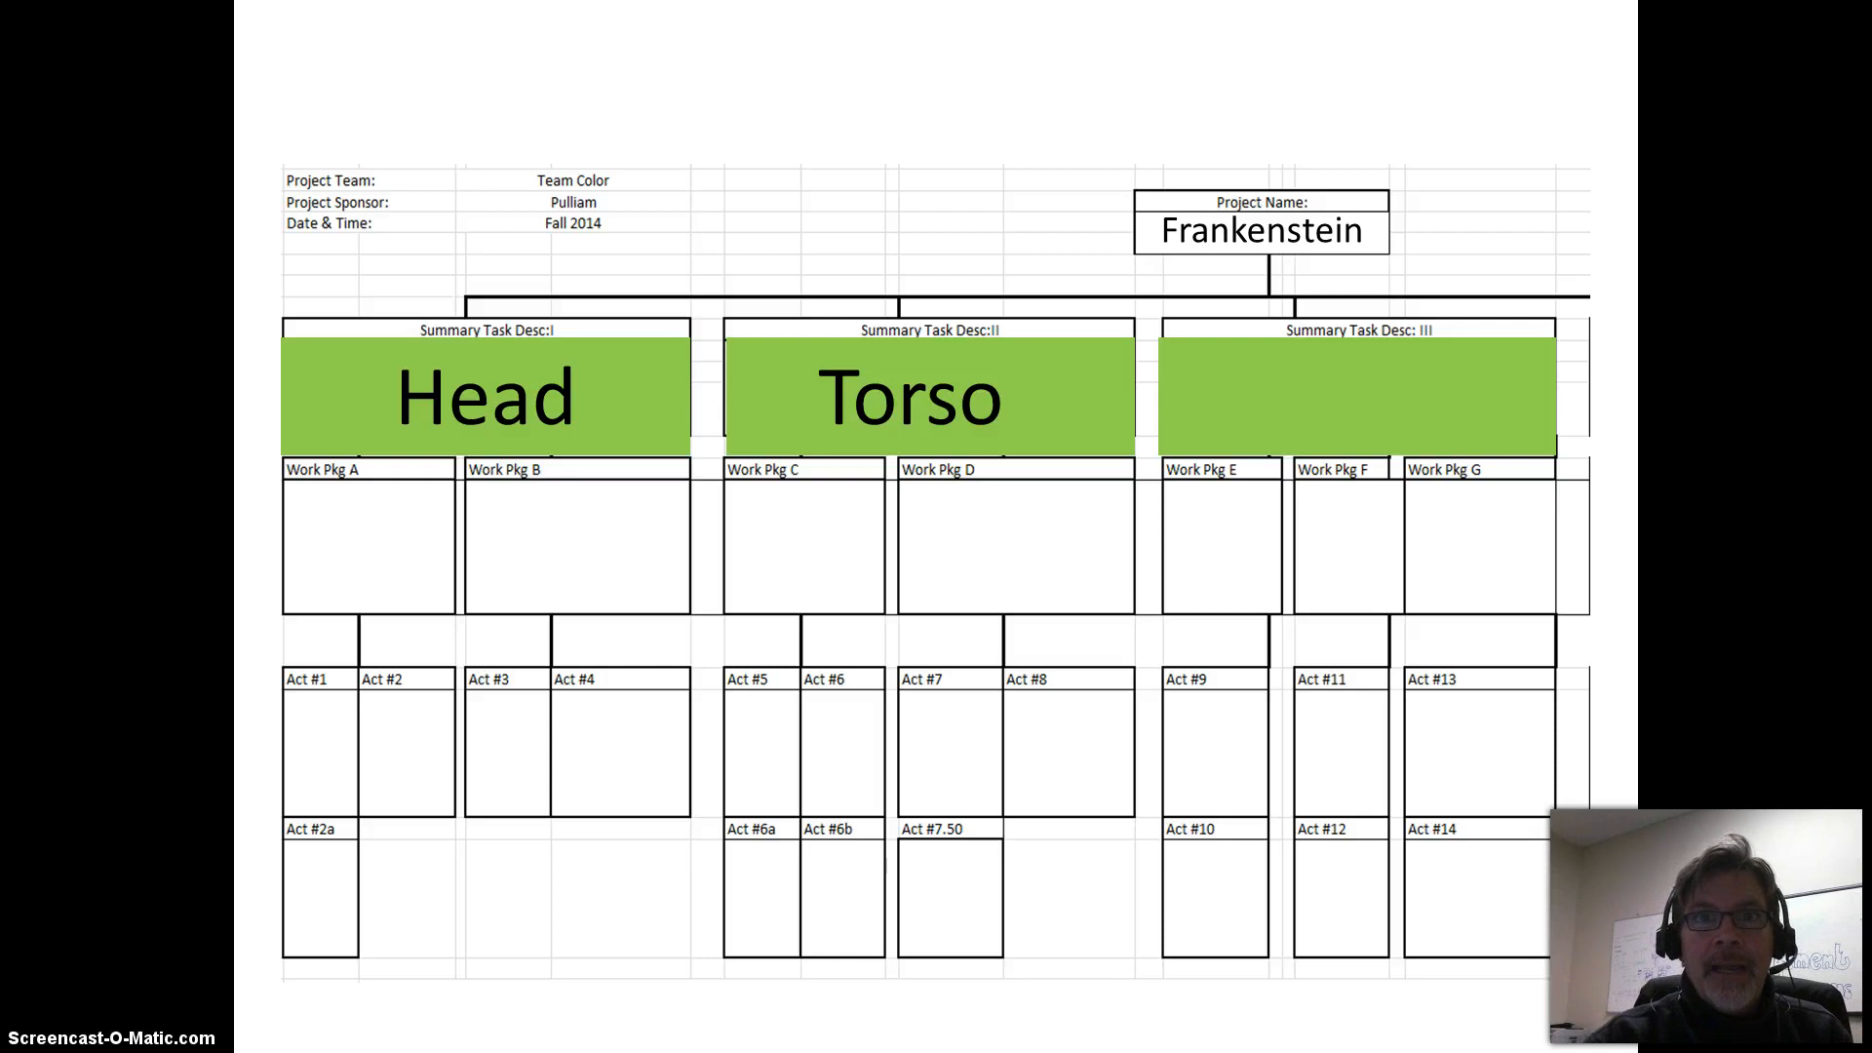
{"action": "type", "text": "Limbs"}
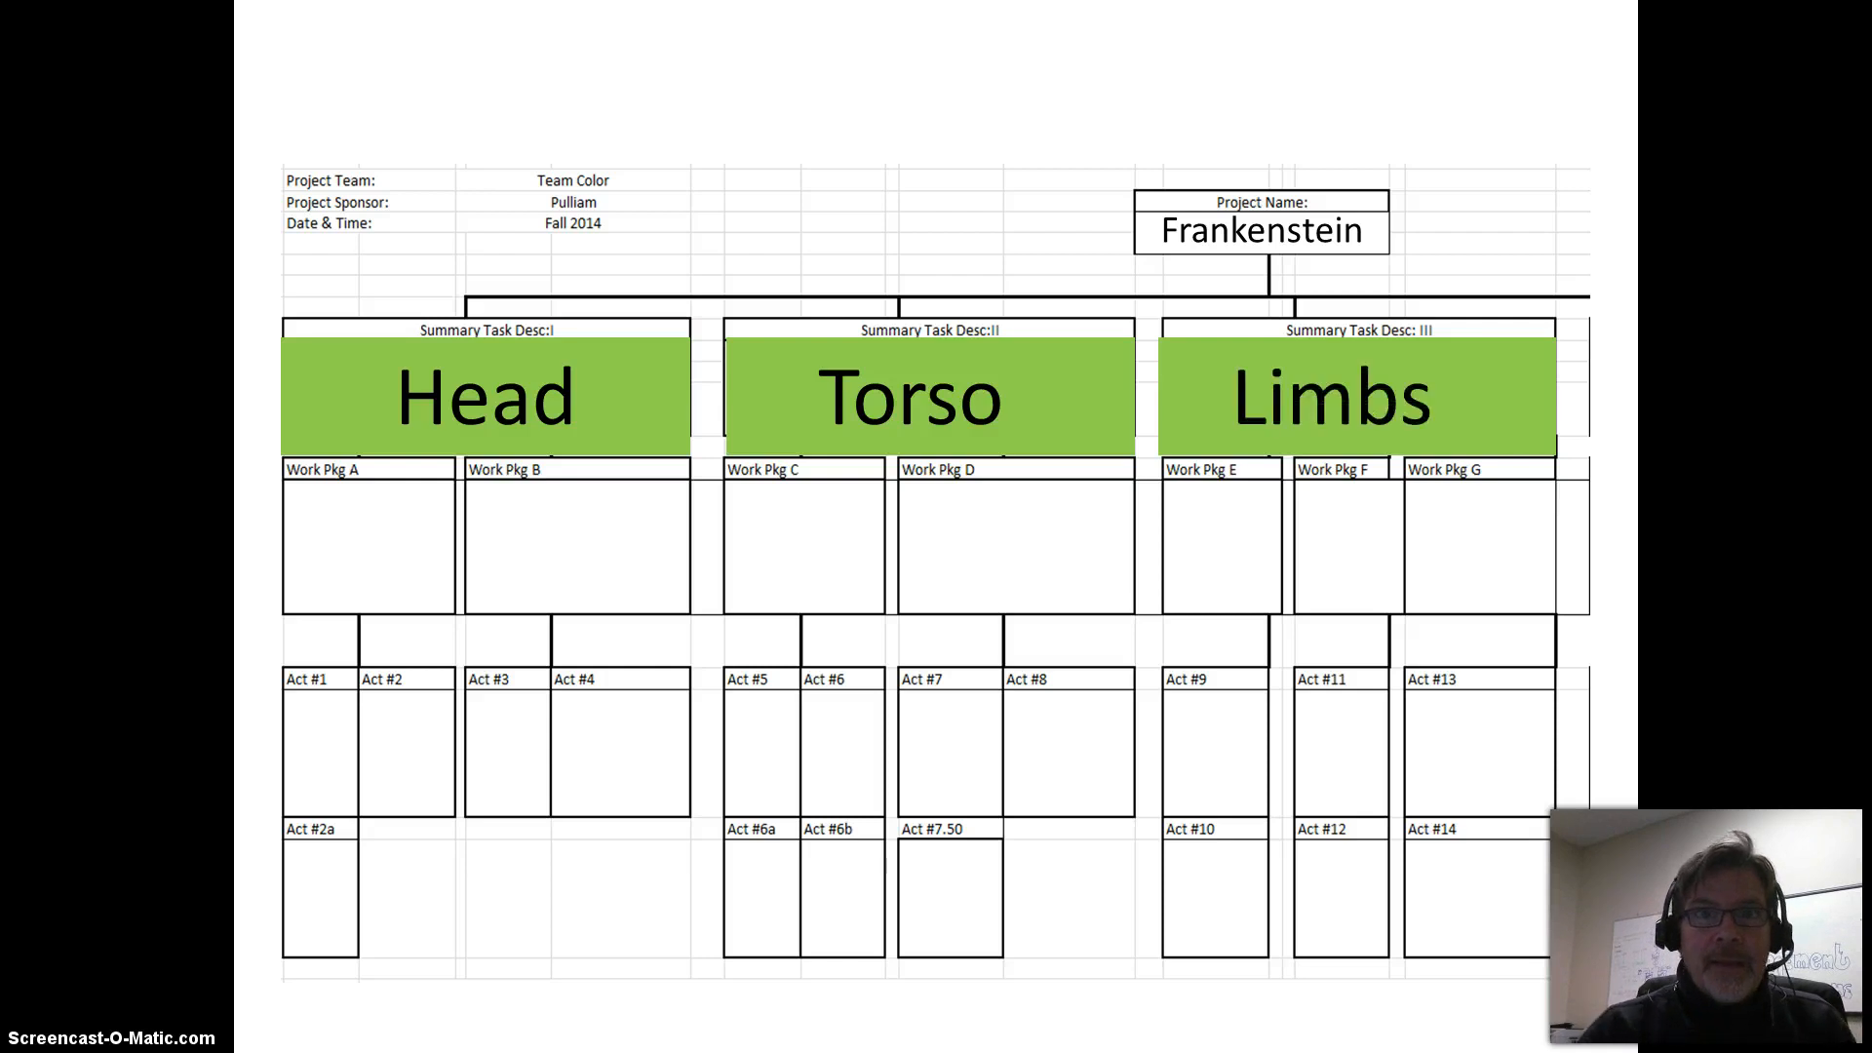